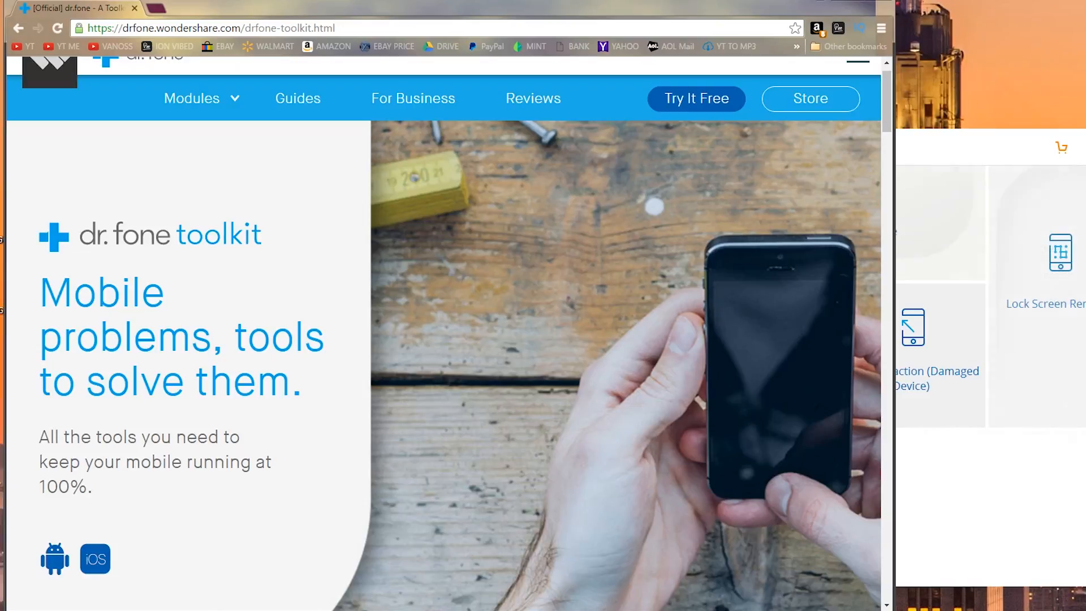
- Scroll the dr.fone toolkit page and filter the module list to iOS tools
scroll("down", 3)
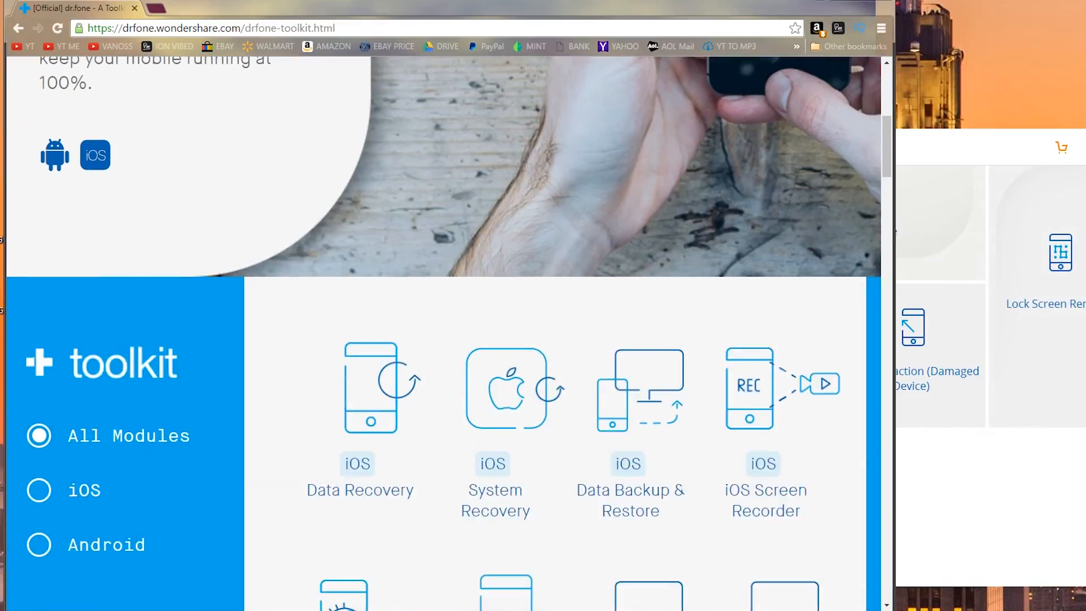
scroll("down", 3)
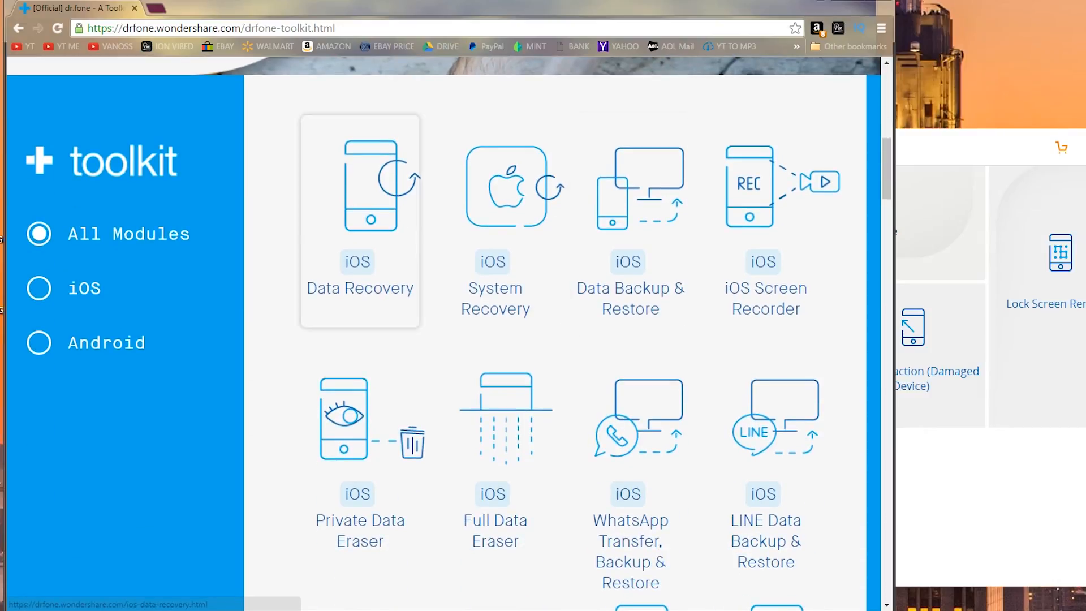
left_click(39, 288)
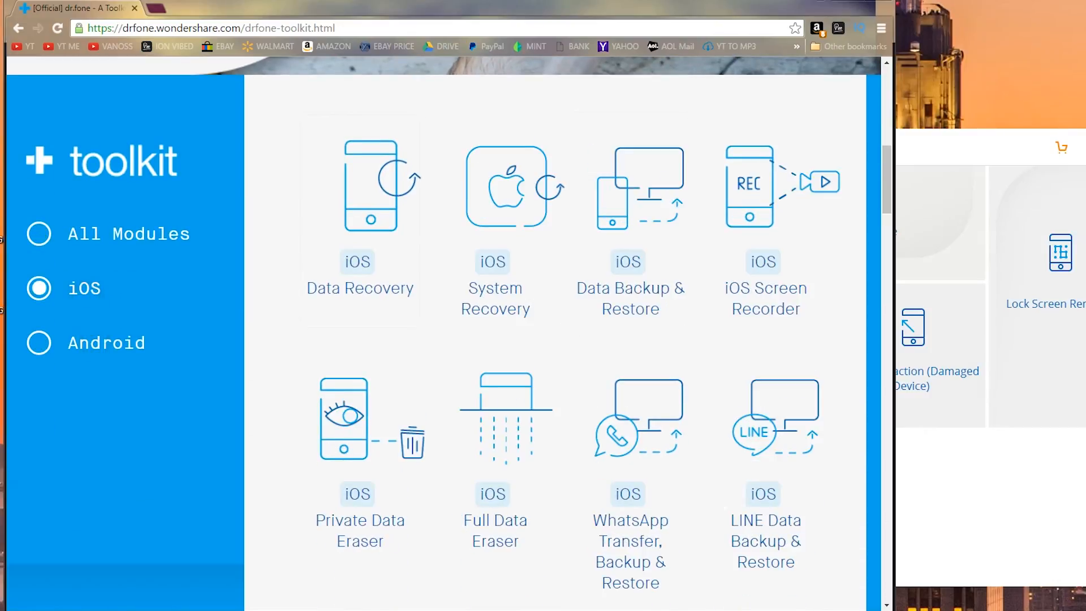
mouse_move(494, 218)
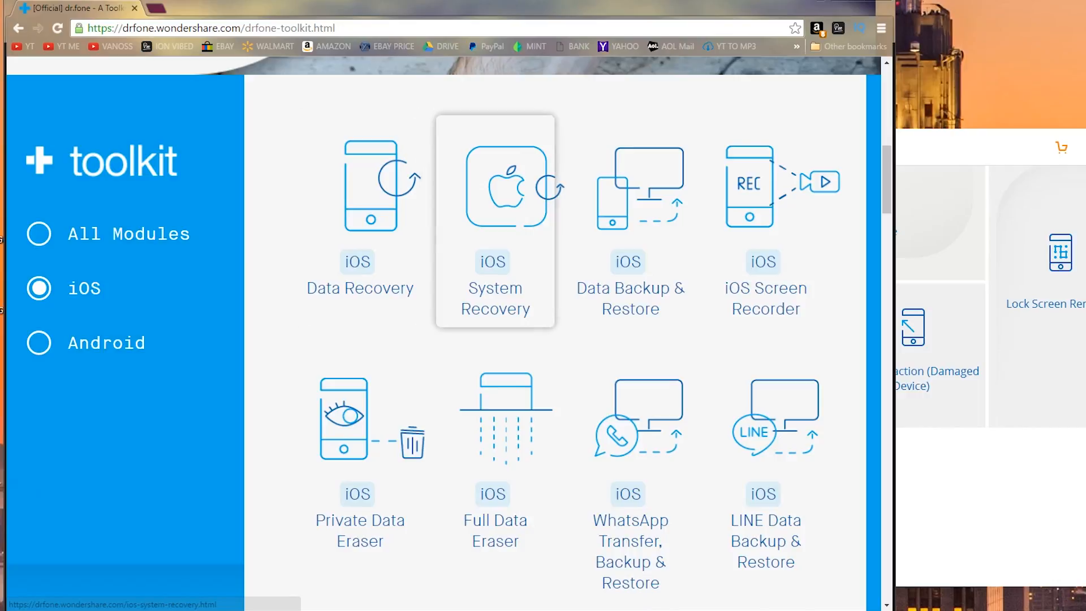
mouse_move(629, 222)
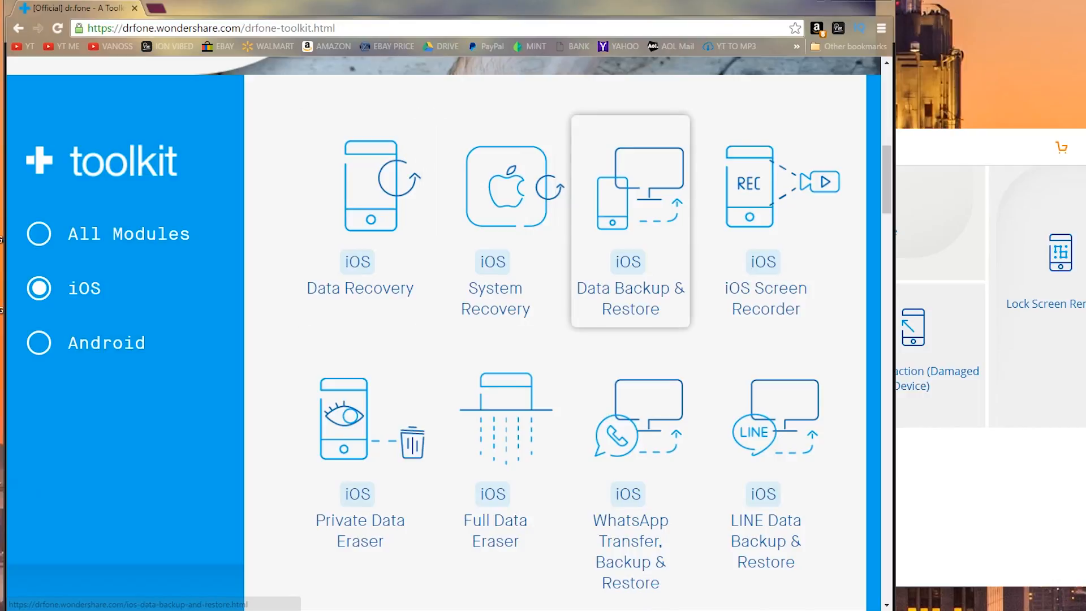
mouse_move(764, 222)
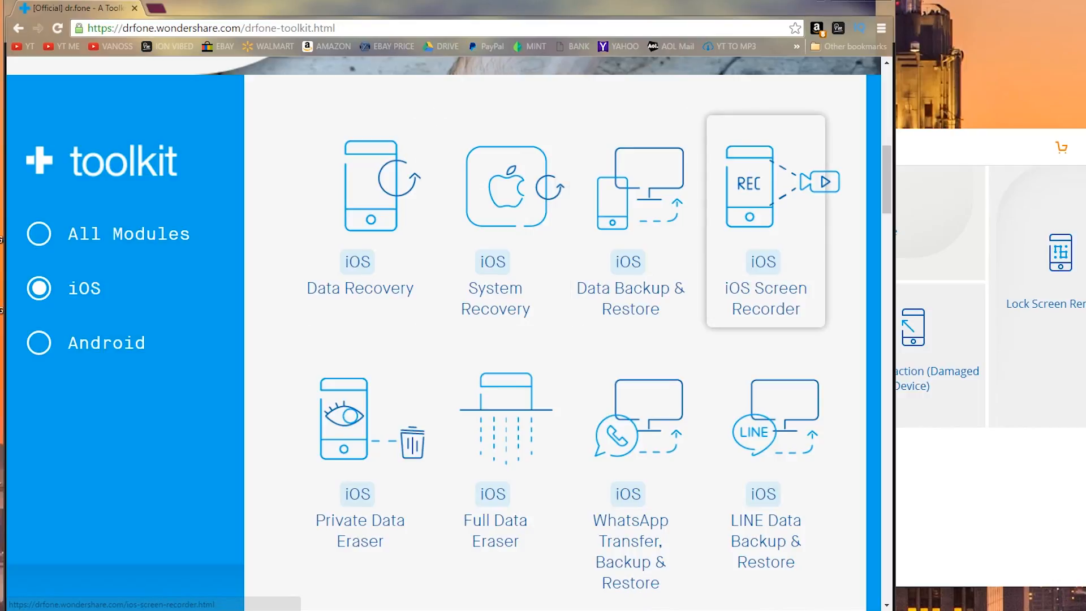
mouse_move(359, 447)
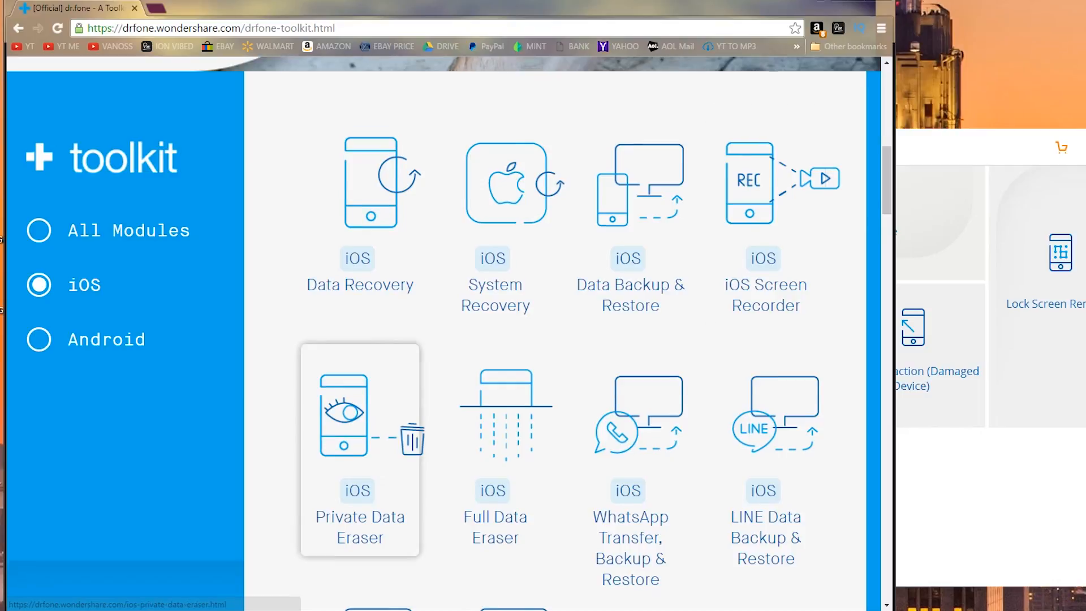
- Review the iOS modules, then switch the filter to show only Android modules
scroll("down", 3)
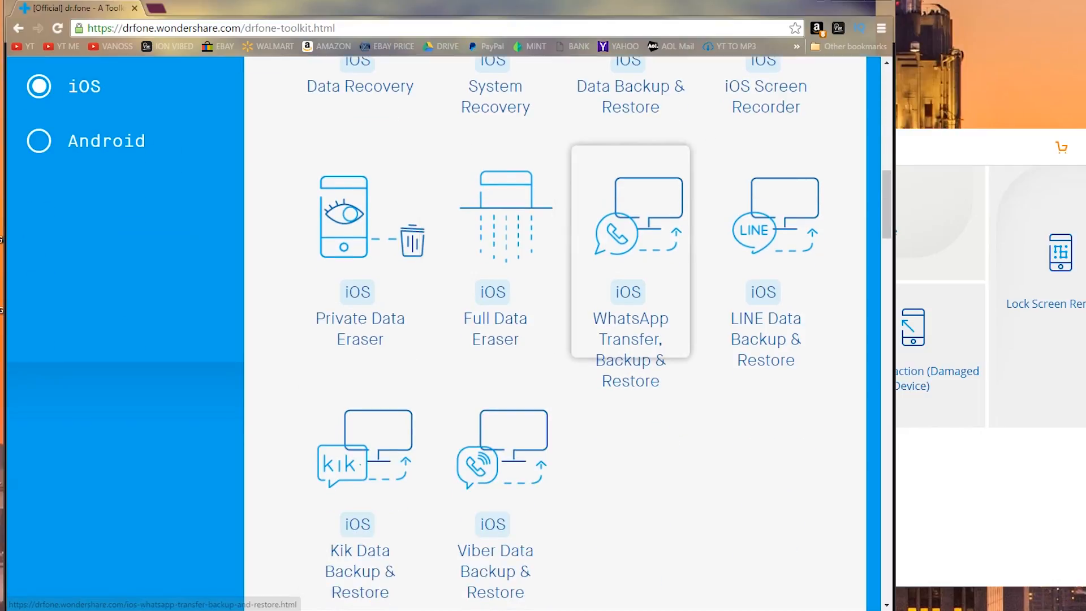
scroll("down", 3)
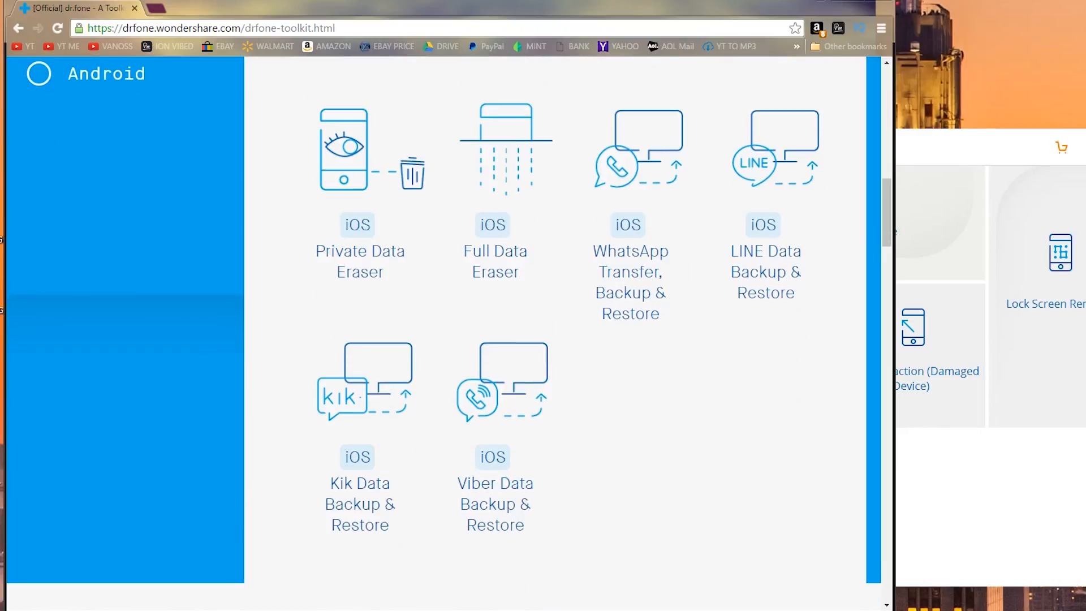
scroll("up", 3)
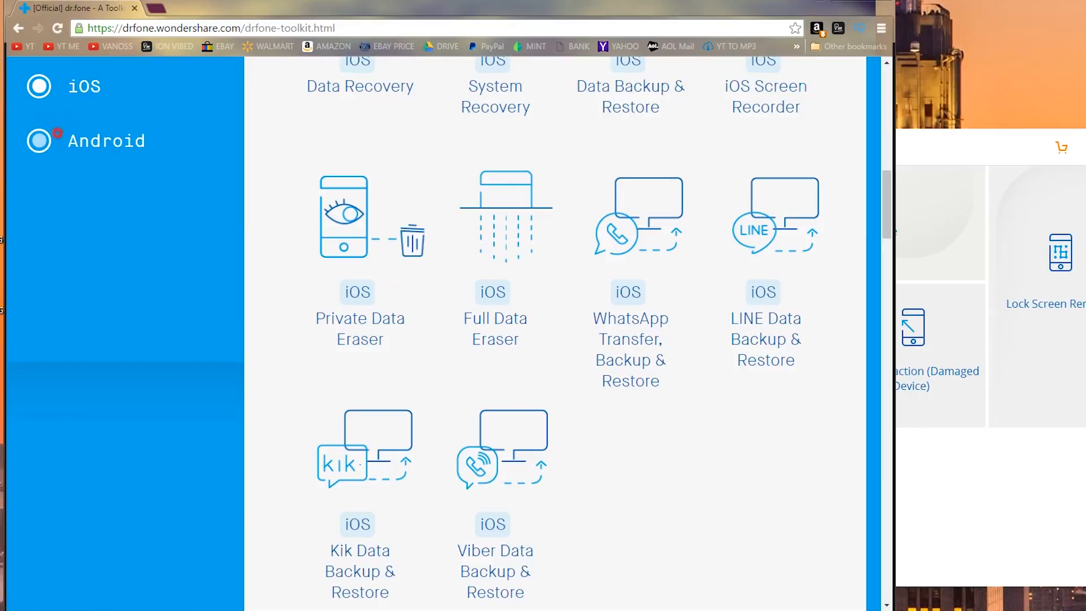
left_click(38, 141)
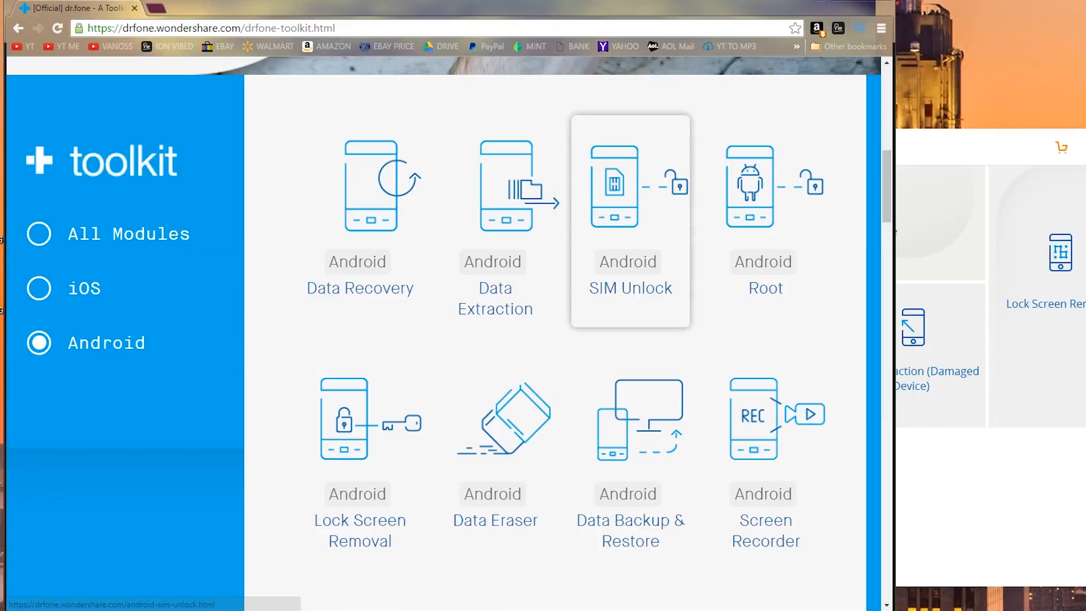
mouse_move(359, 222)
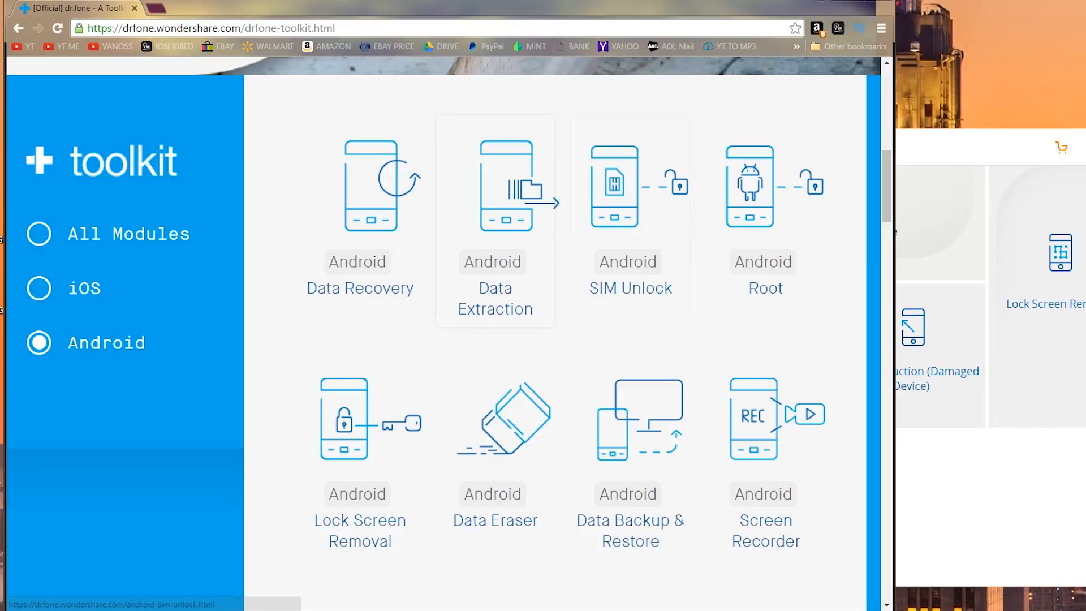
mouse_move(359, 451)
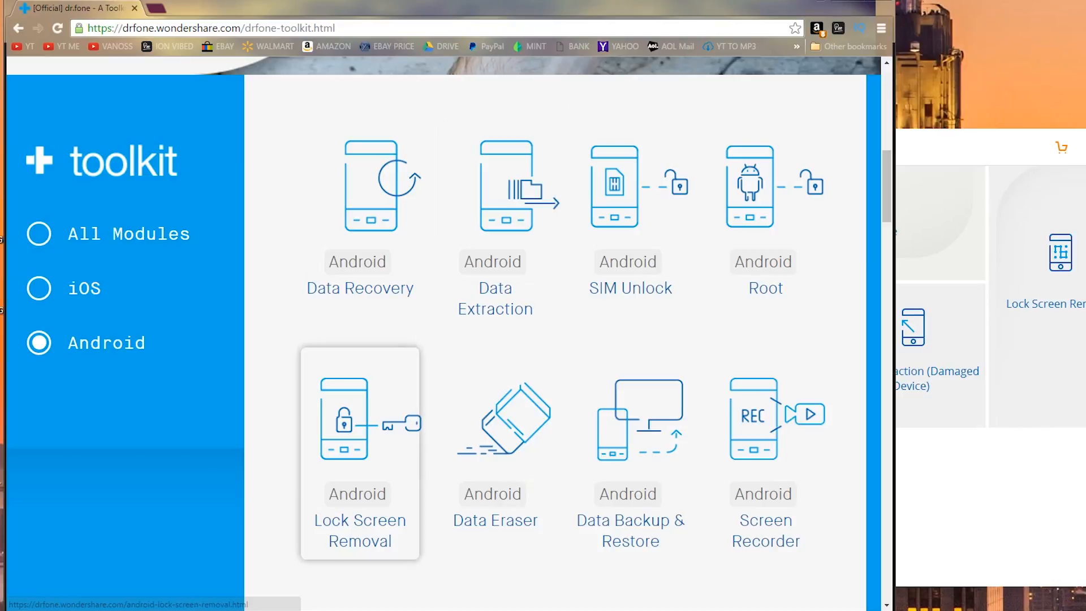
mouse_move(494, 450)
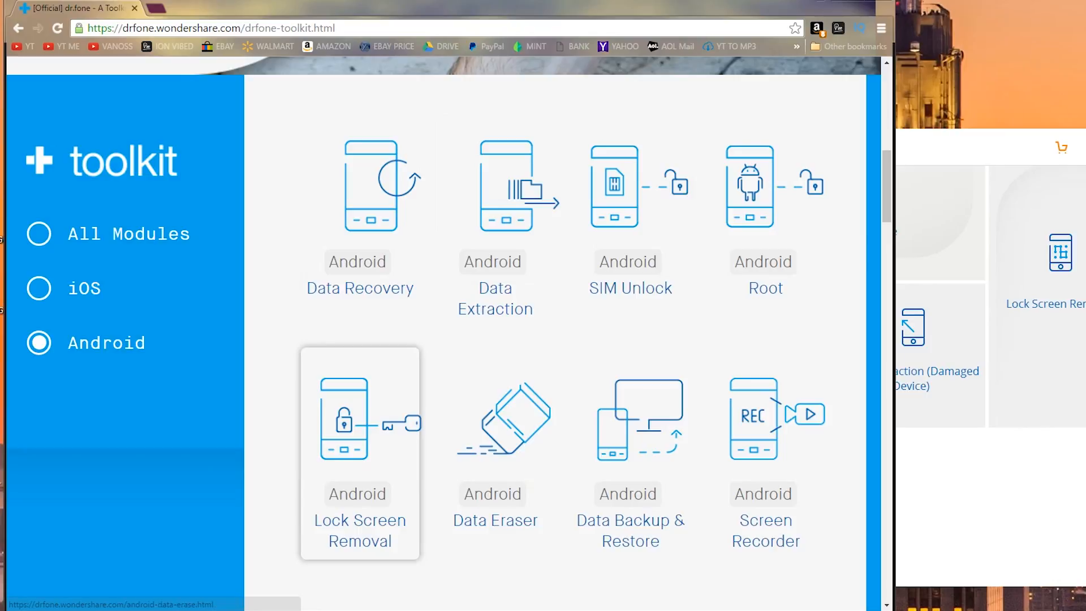
mouse_move(495, 450)
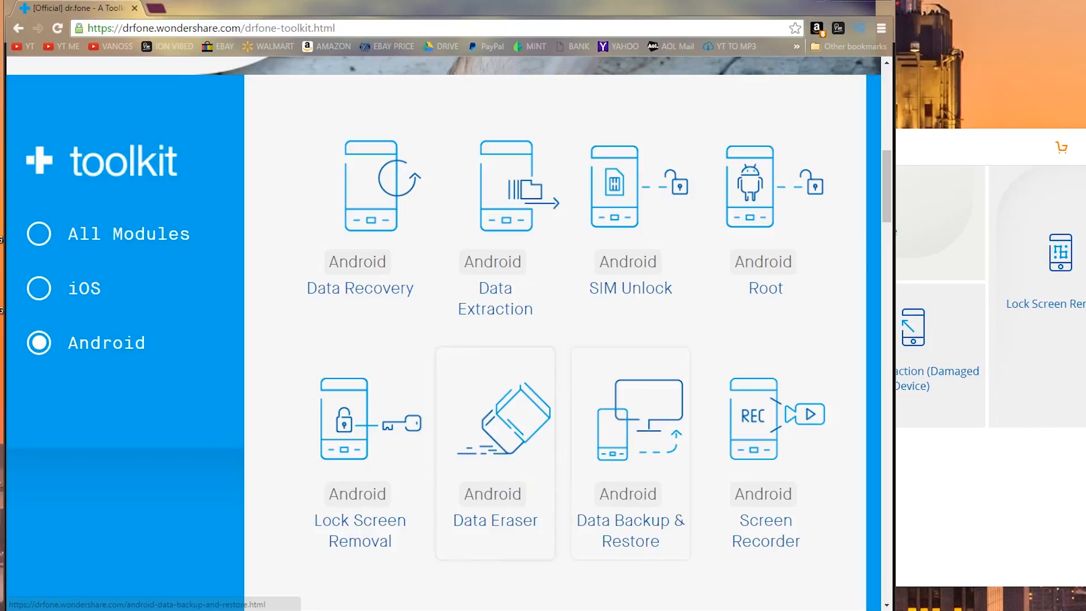
mouse_move(765, 450)
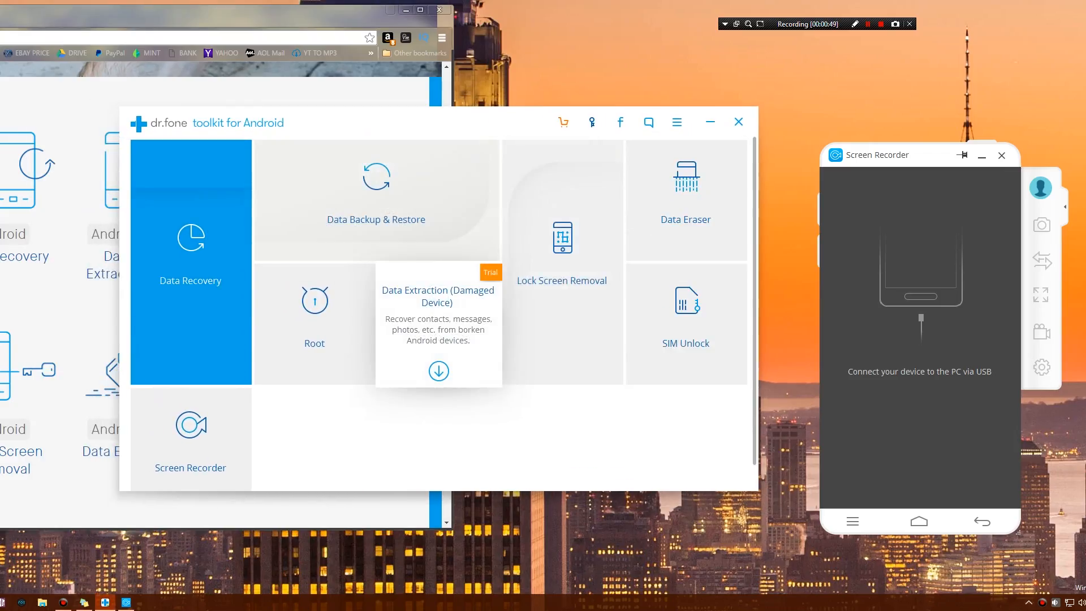
mouse_move(561, 239)
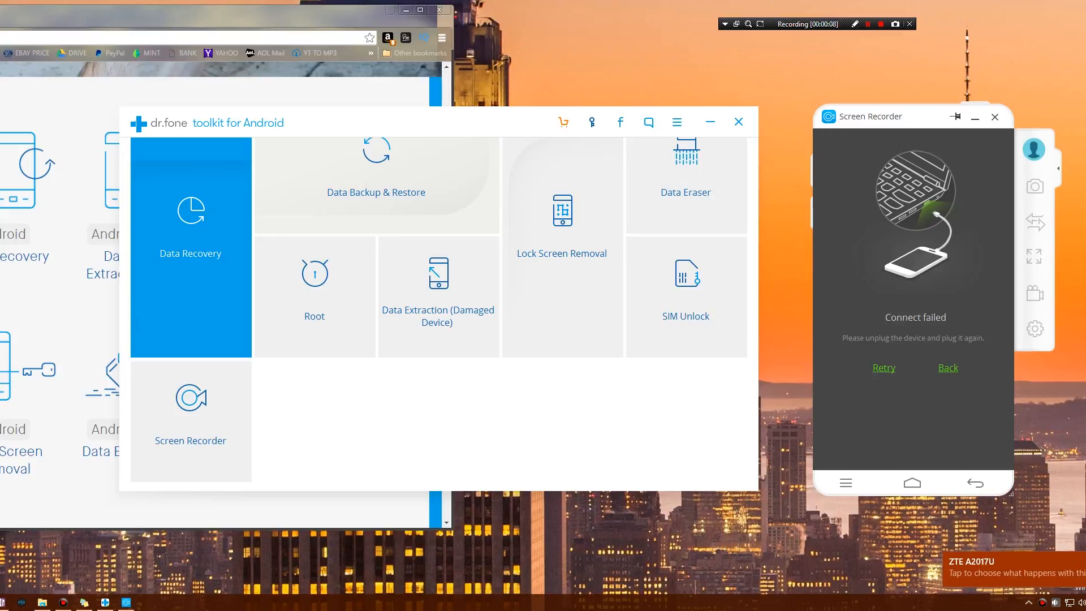
- Retry the ZTE A2017U connection and follow the USB debugging instructions until it reaches 80%
left_click(882, 367)
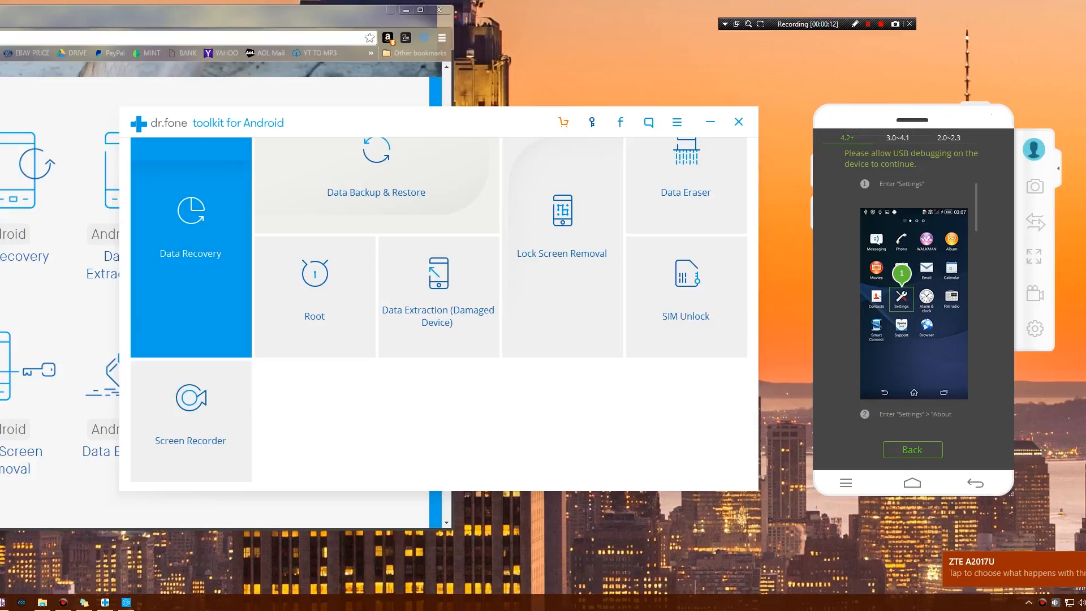
left_click(190, 399)
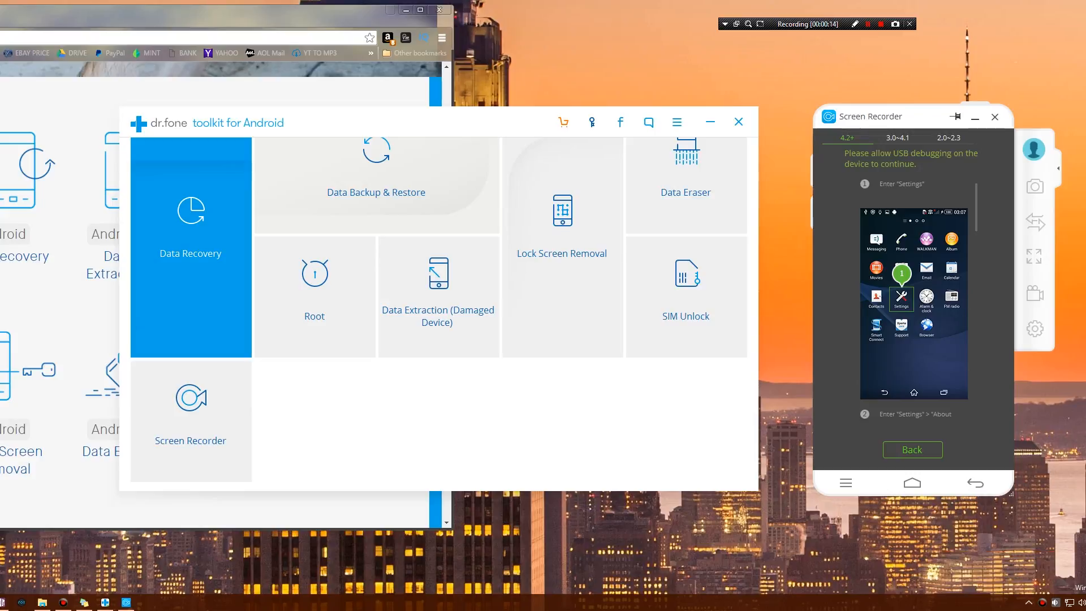
left_click(881, 24)
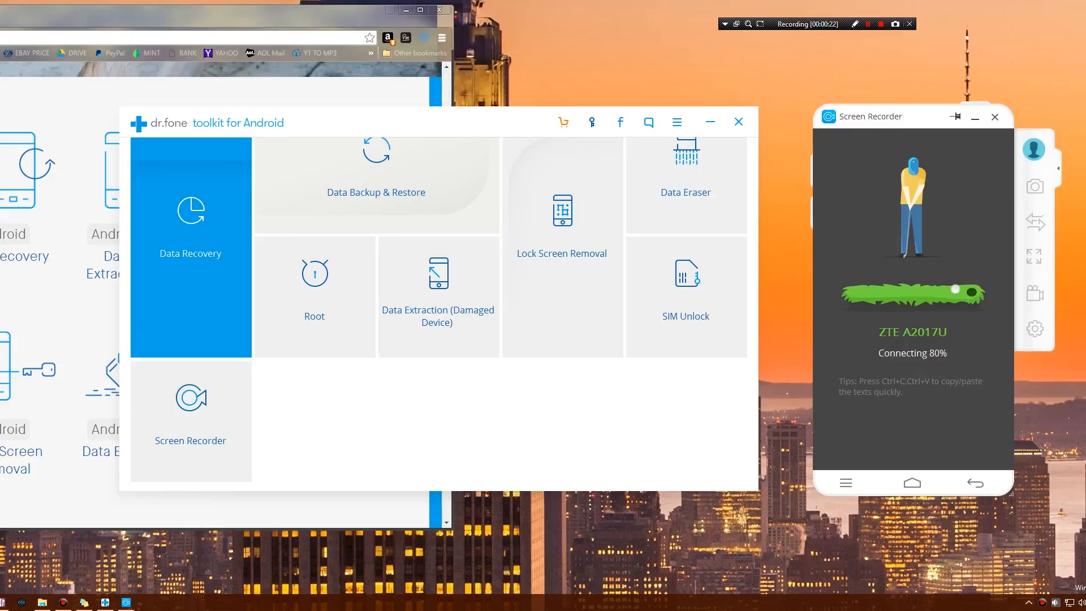
- Enable and allow MirrorGo desktop notification access, then return to the phone's home screen
left_click(881, 24)
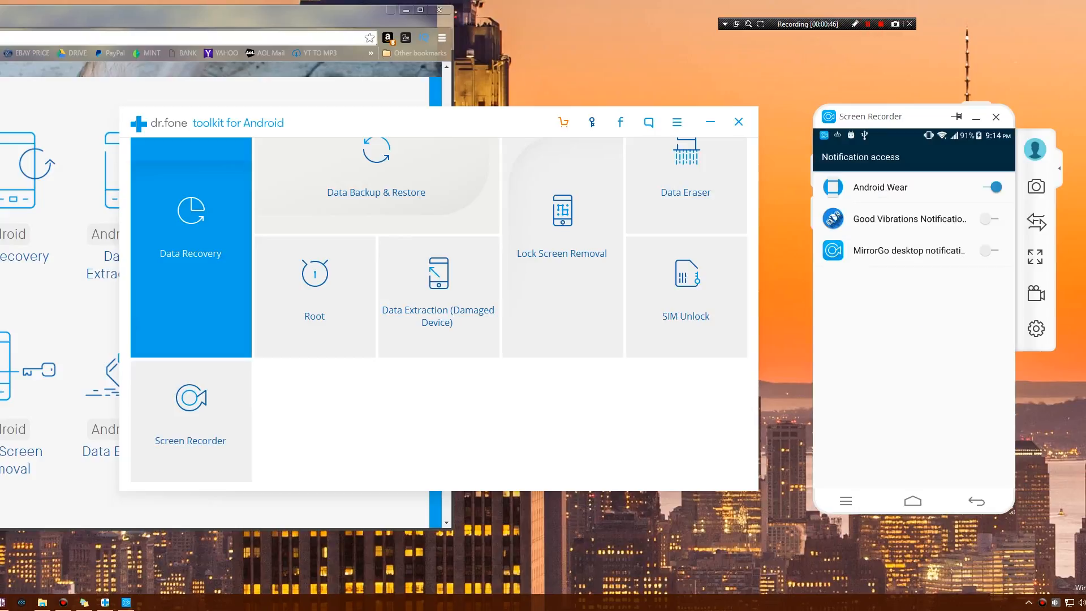
left_click(989, 249)
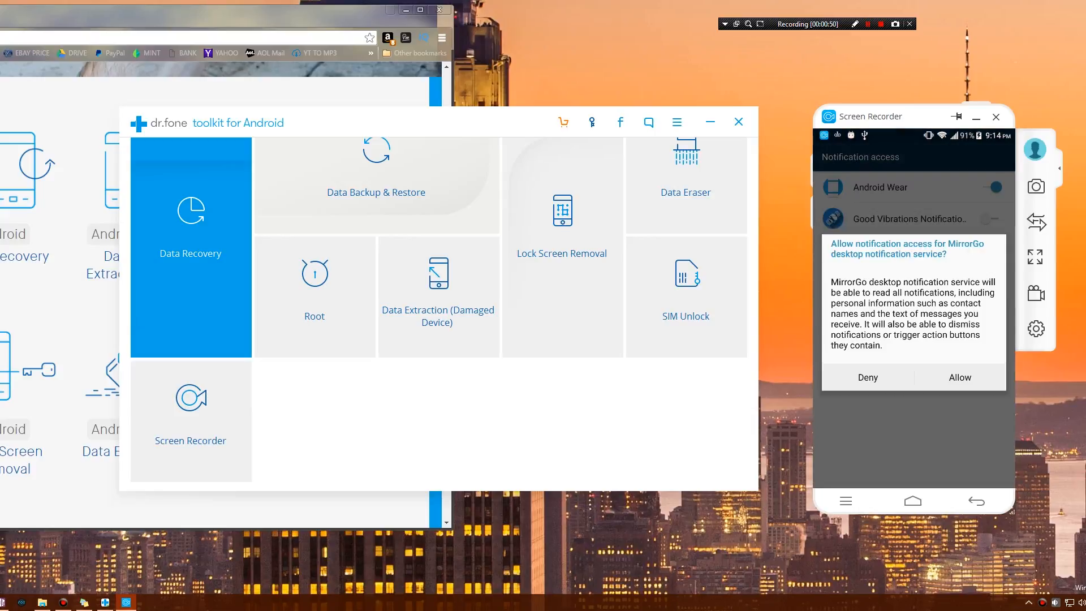
left_click(959, 376)
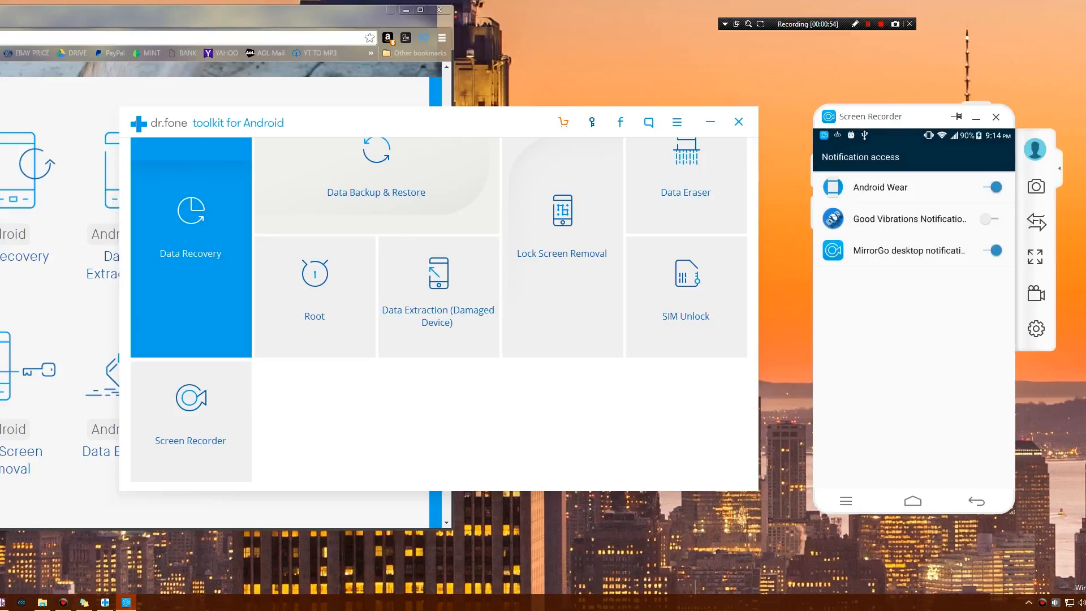
left_click(913, 500)
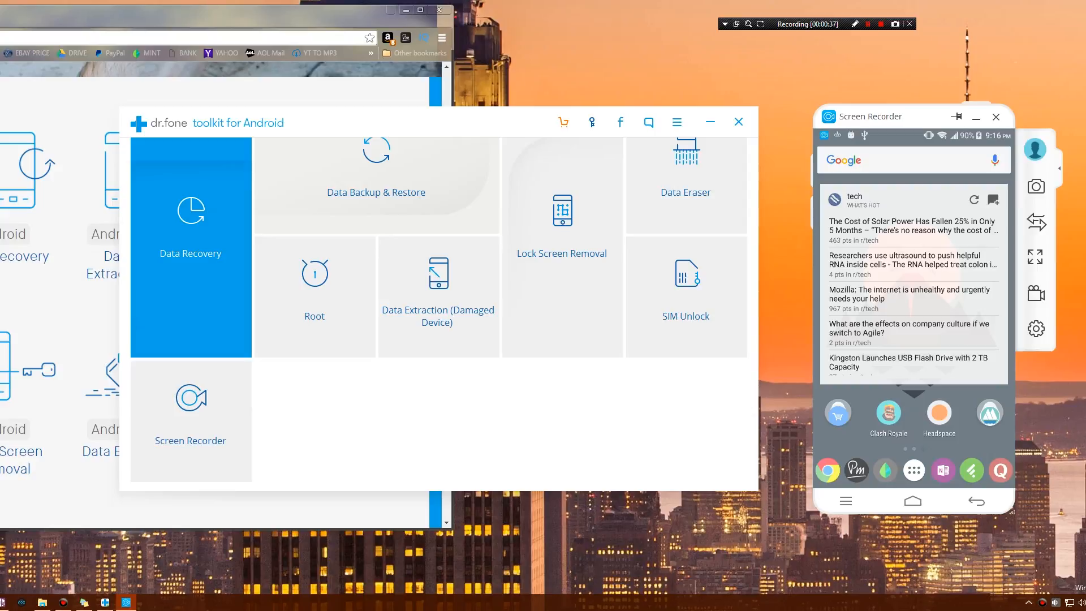
- Capture the weather home screen and save the screenshot PNG to the Desktop
left_click(866, 24)
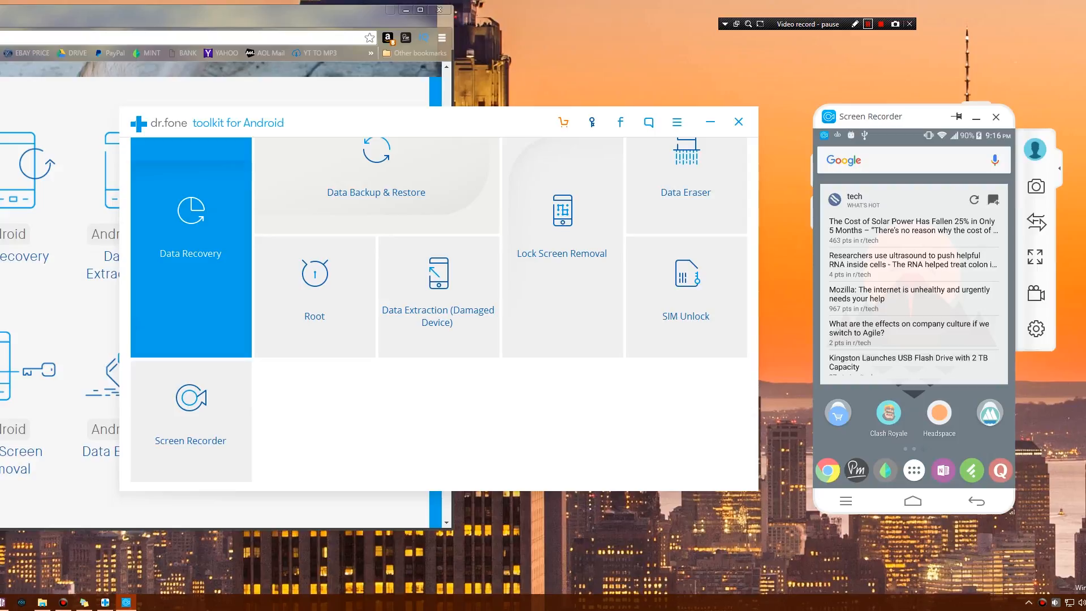
left_click(895, 24)
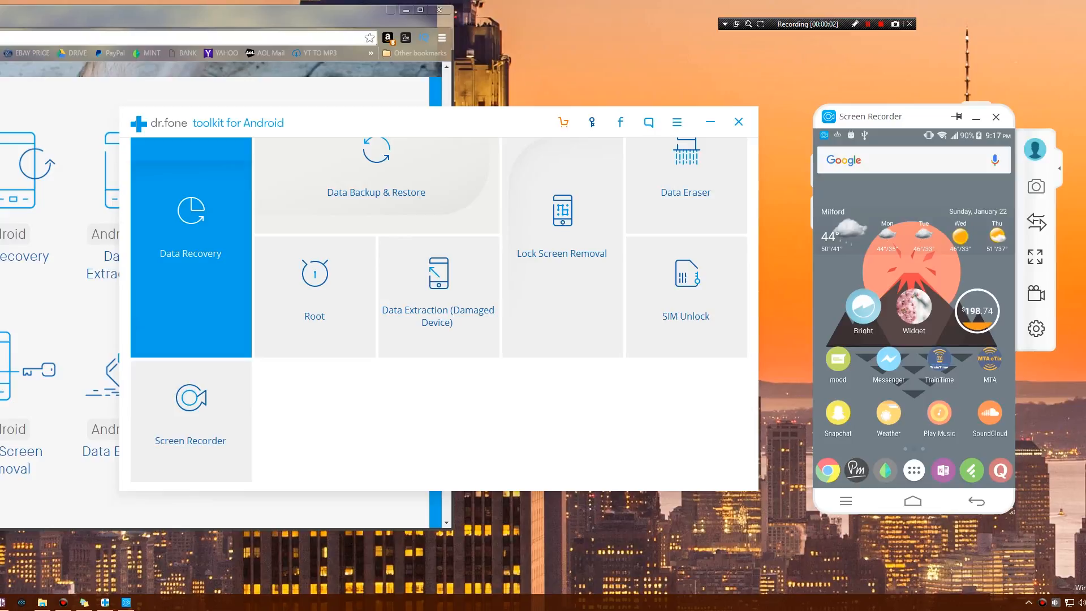
mouse_move(1037, 215)
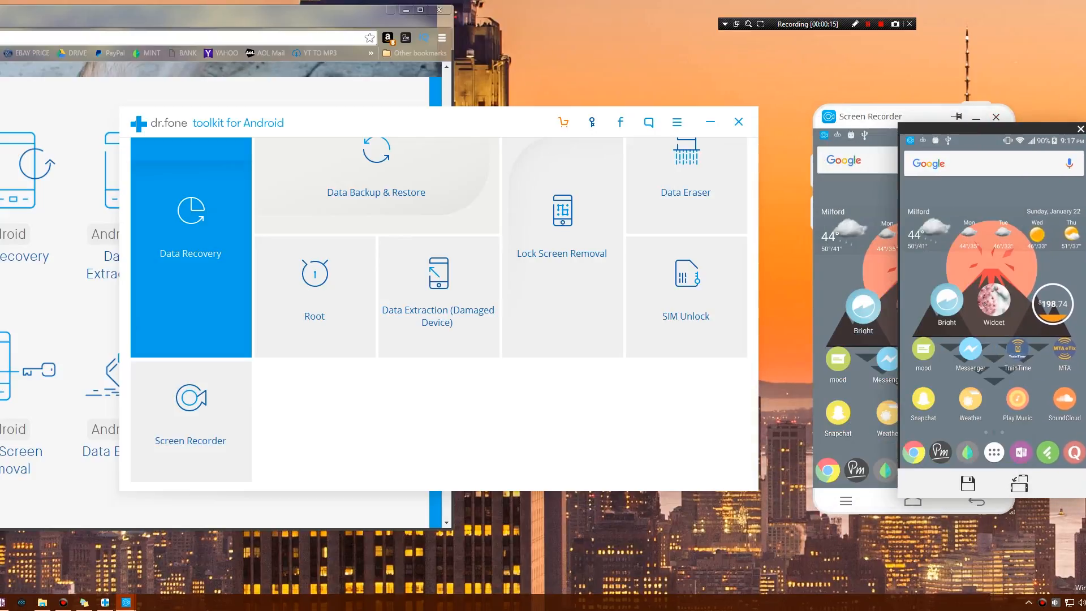
mouse_move(1019, 483)
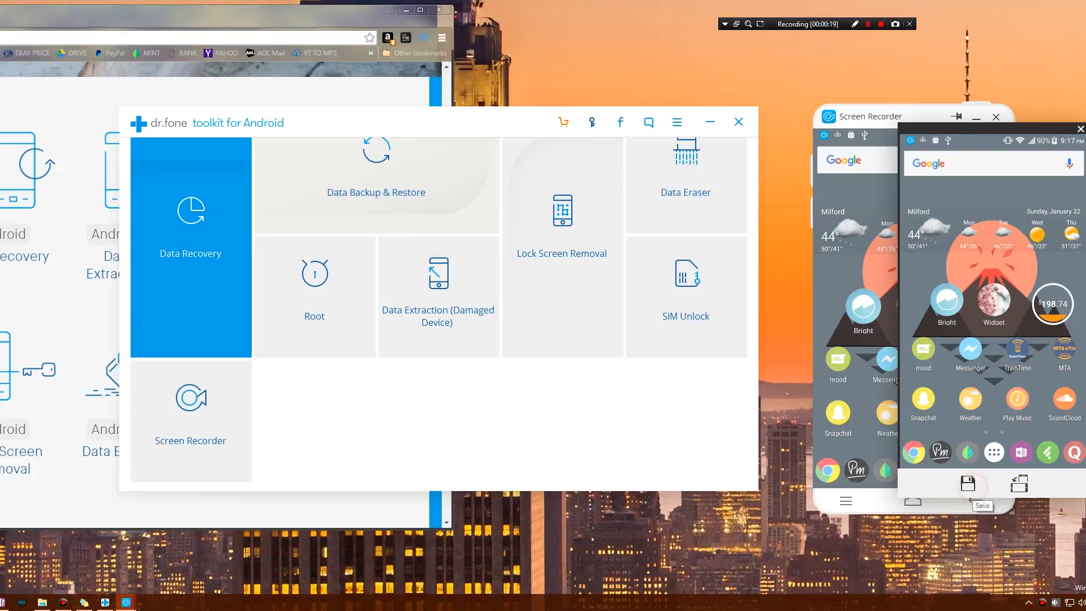
left_click(968, 484)
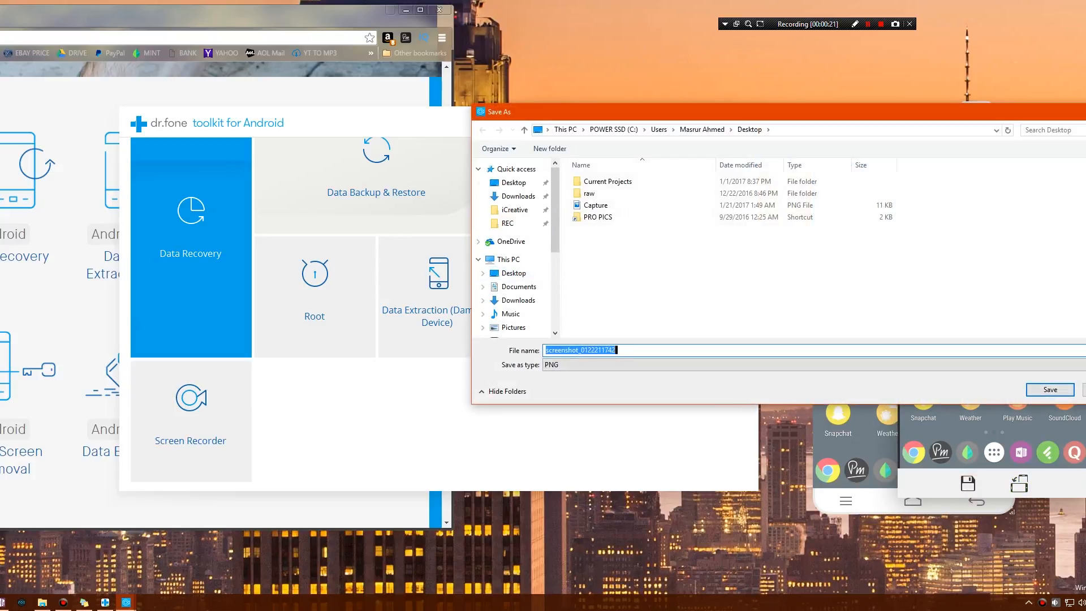
left_click(1049, 389)
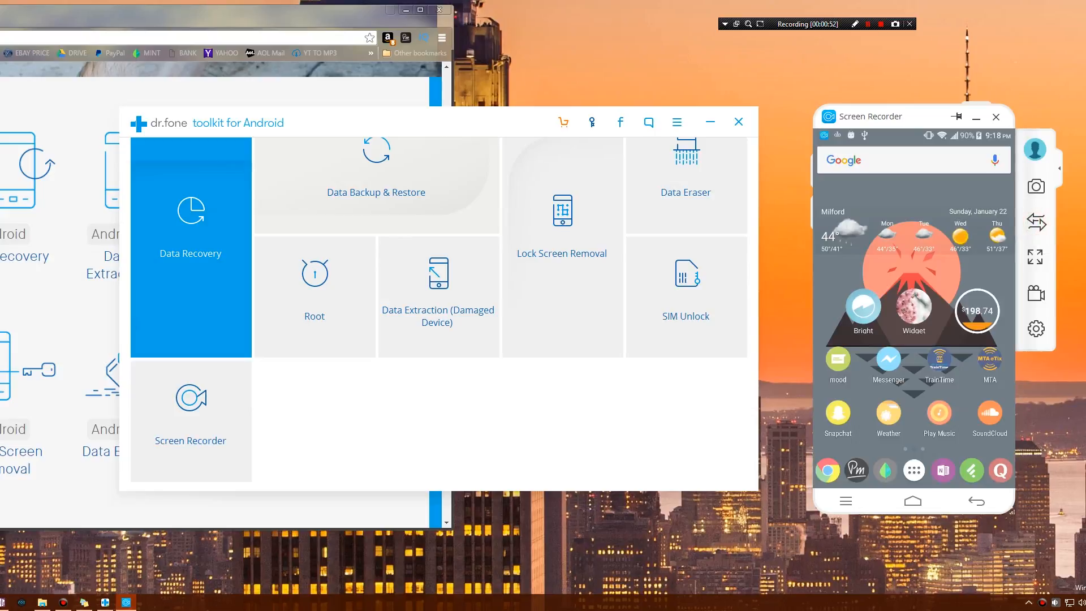
- Start a phone-screen recording from the side toolbar's video camera icon
left_click(1036, 222)
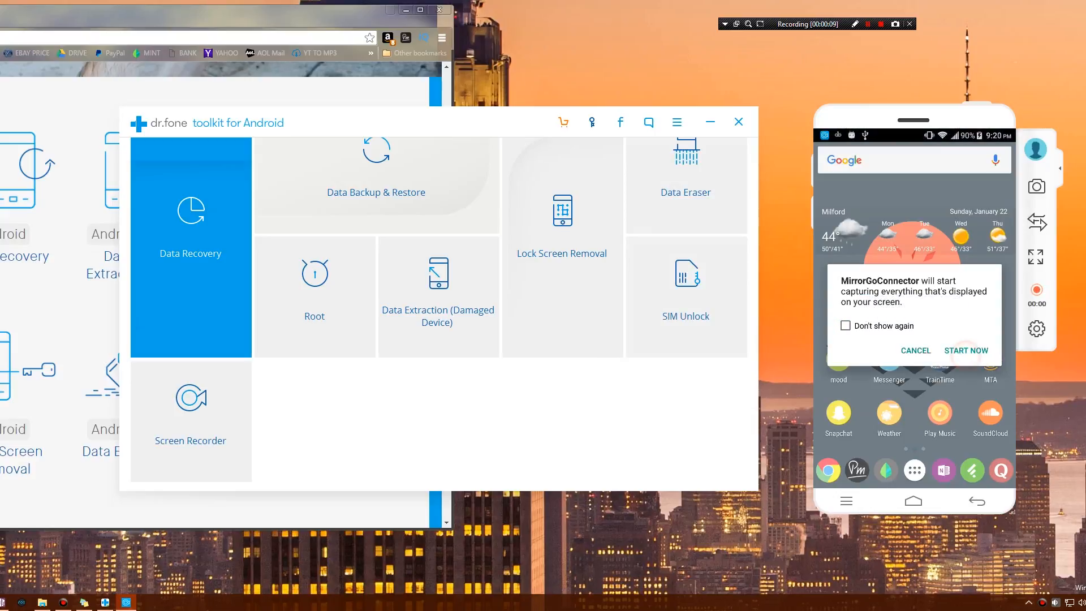
- Allow screen capture on the phone, then close the DrFone_ScreenRecorder folder after saving
left_click(965, 350)
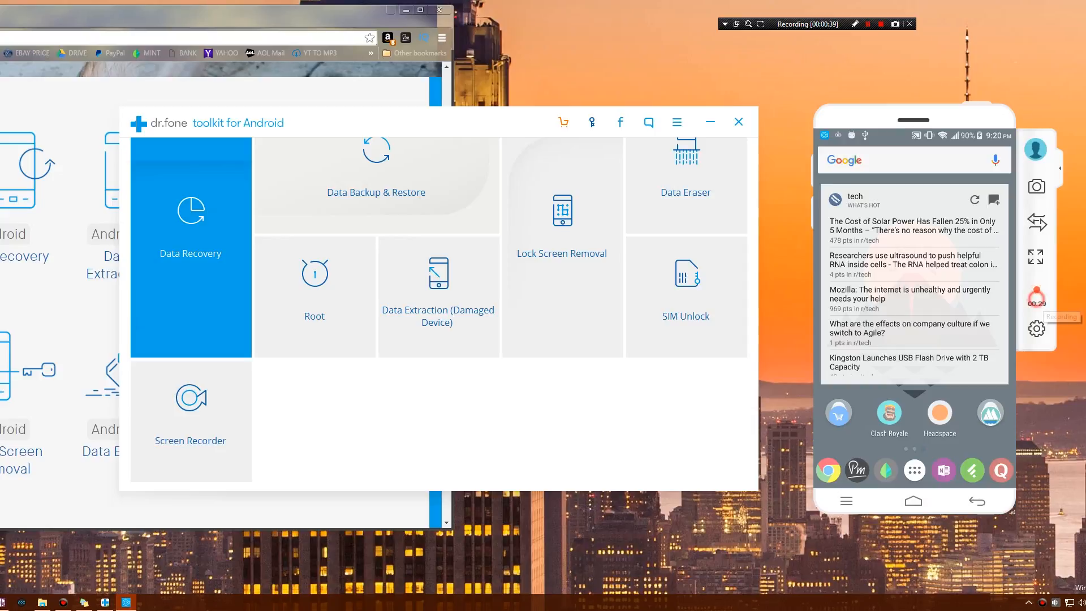
mouse_move(1037, 302)
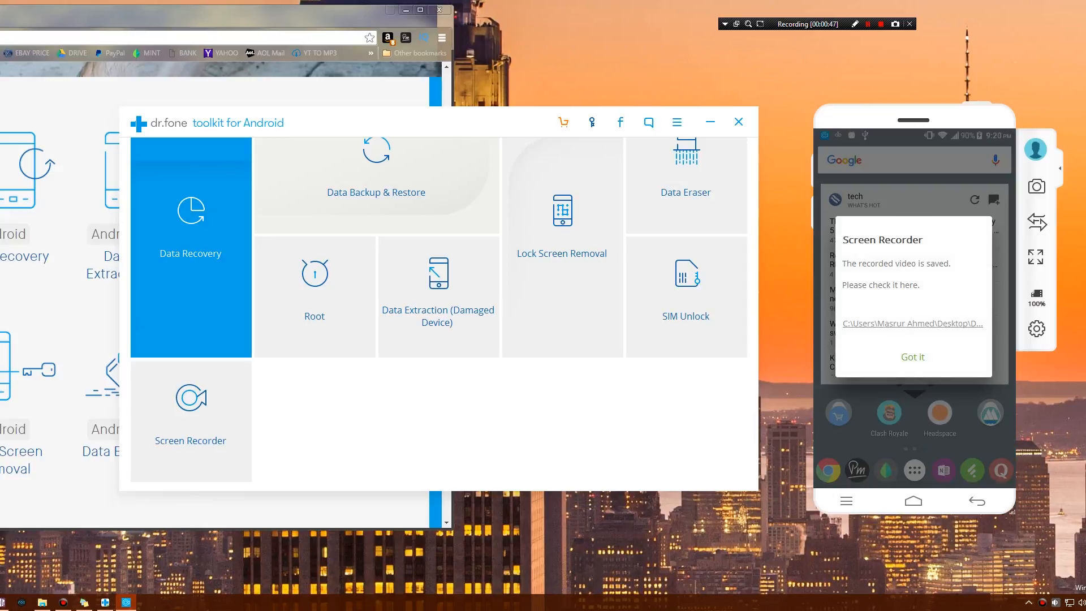
mouse_move(912, 323)
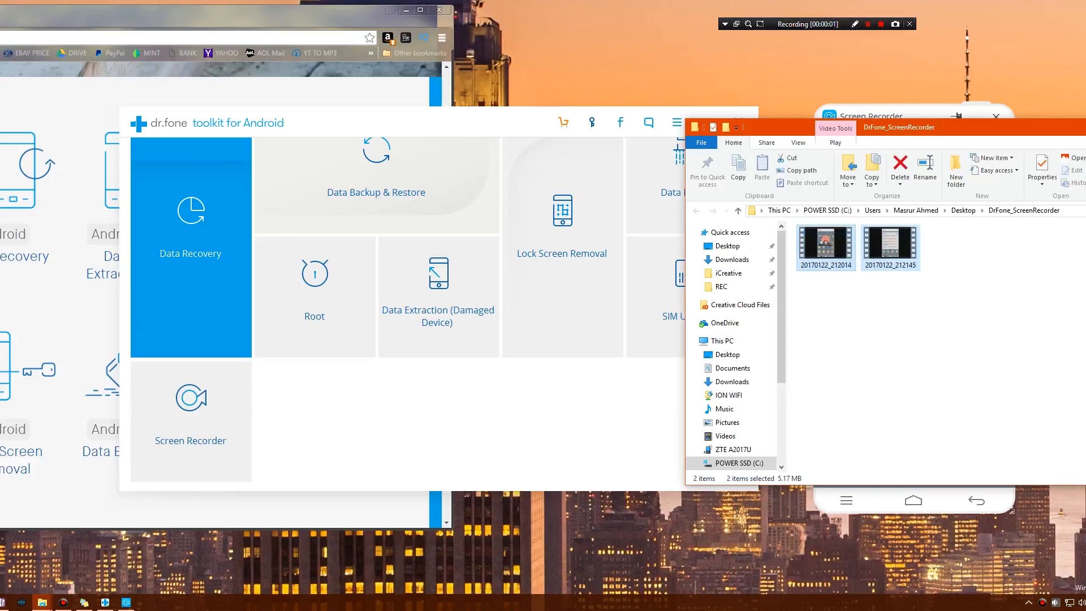
left_click(900, 168)
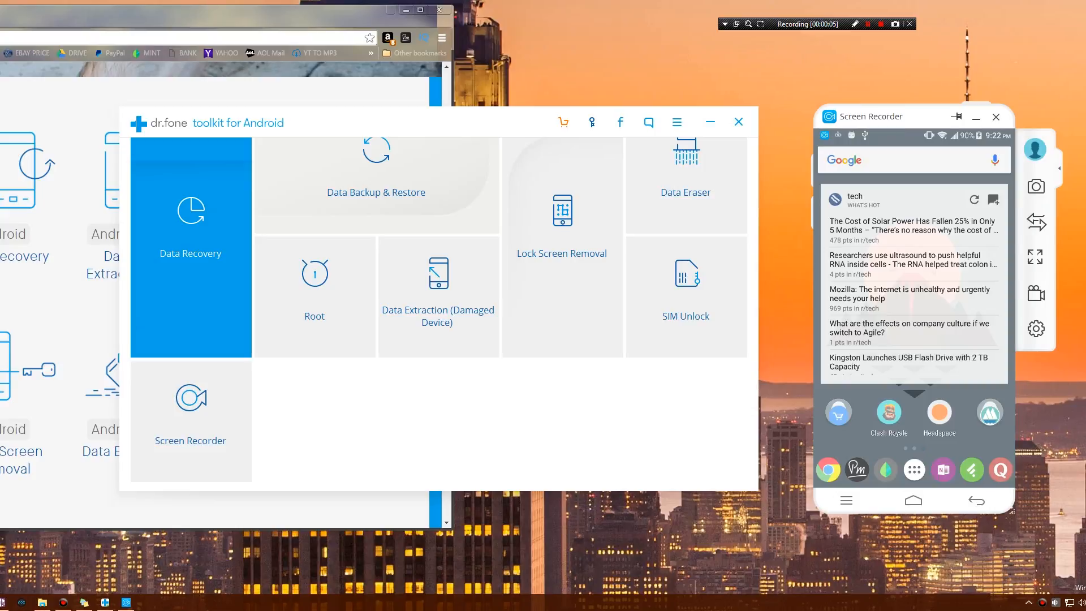
- Enable Battery saving mode under Display & Brightness, then view Record Settings' save location
left_click(1036, 328)
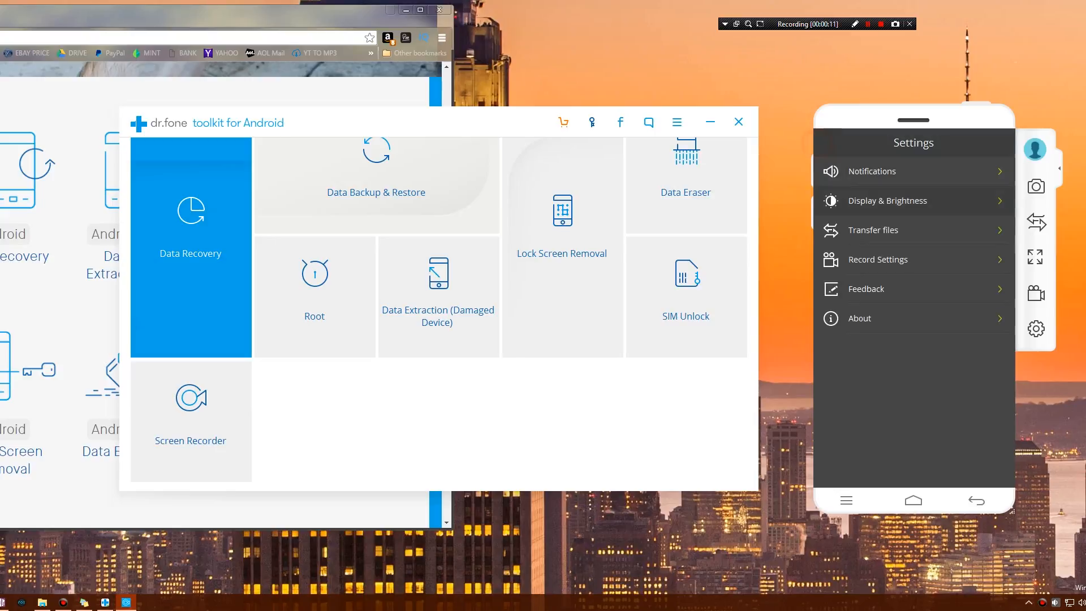
left_click(886, 200)
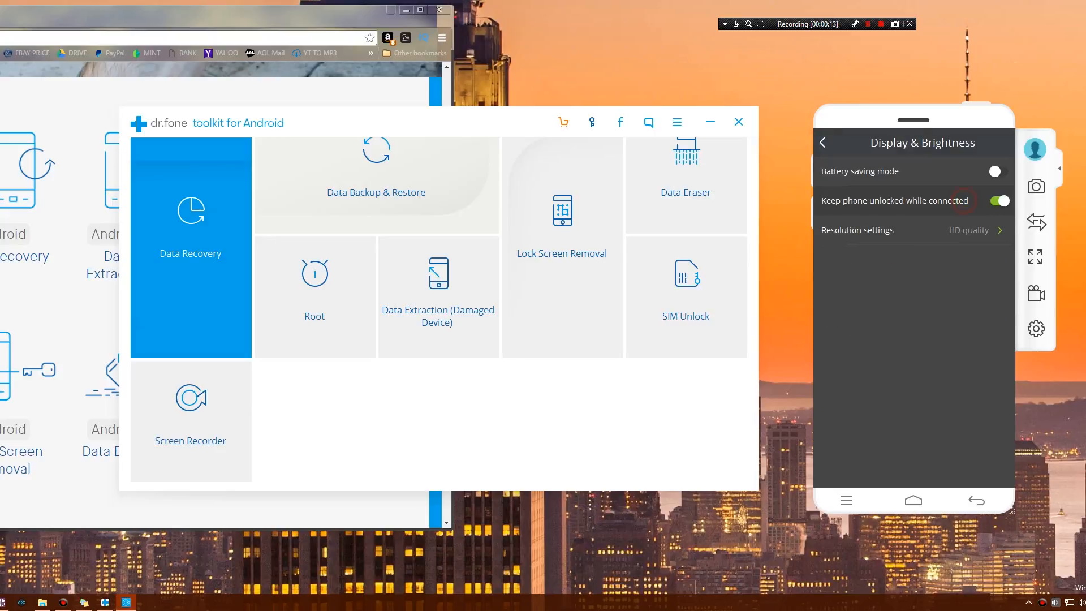
left_click(823, 143)
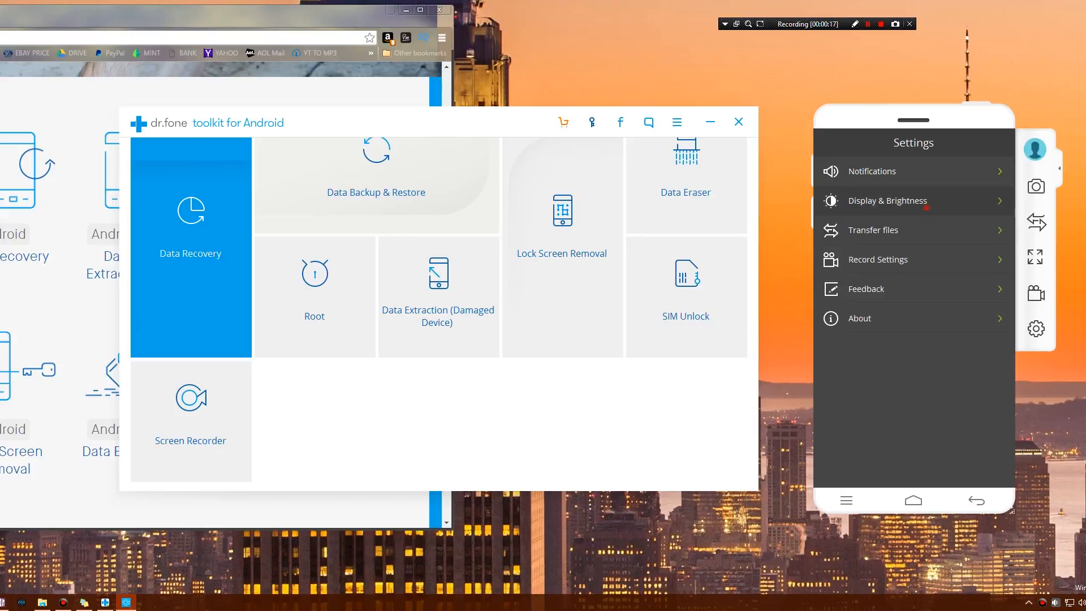
left_click(886, 200)
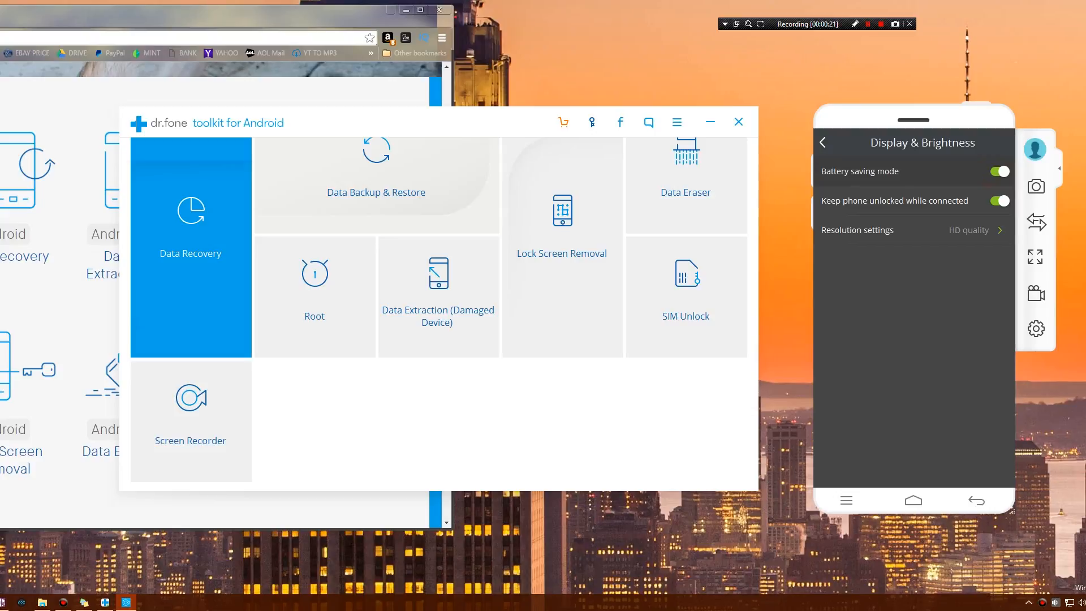
left_click(823, 142)
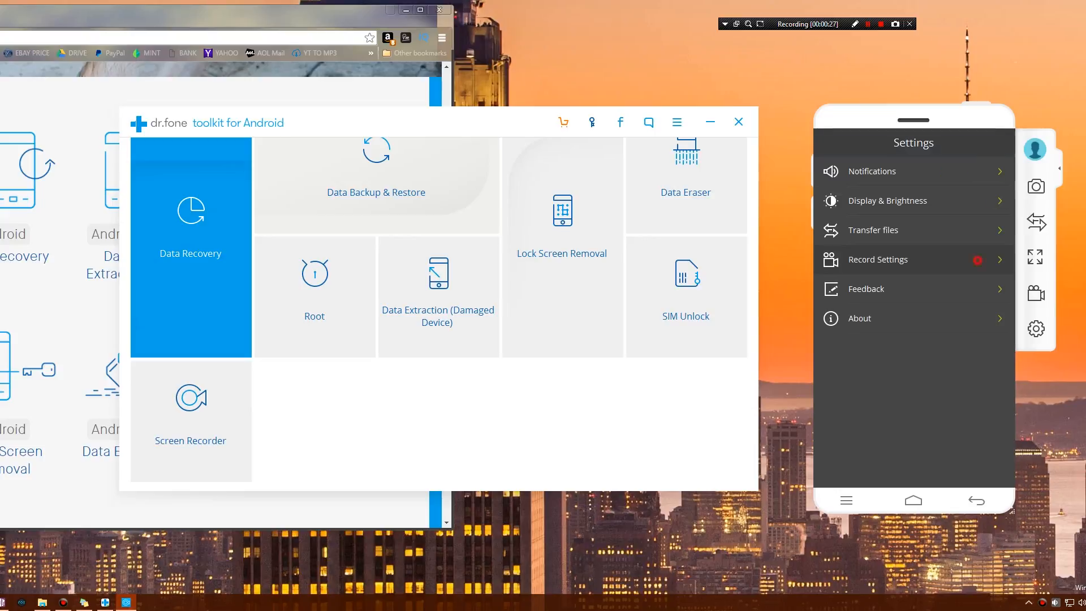
left_click(877, 259)
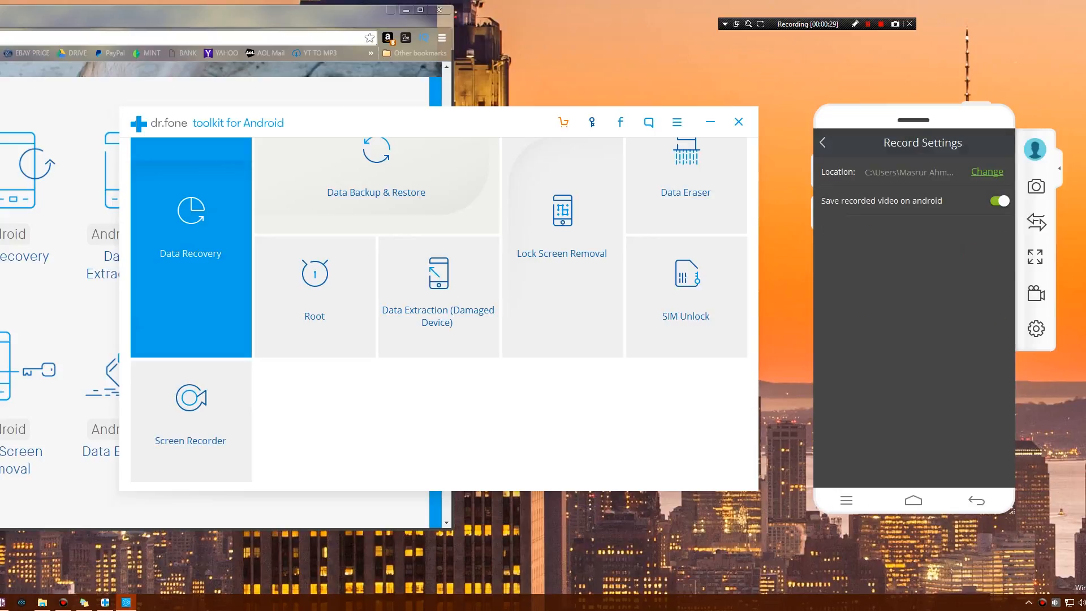